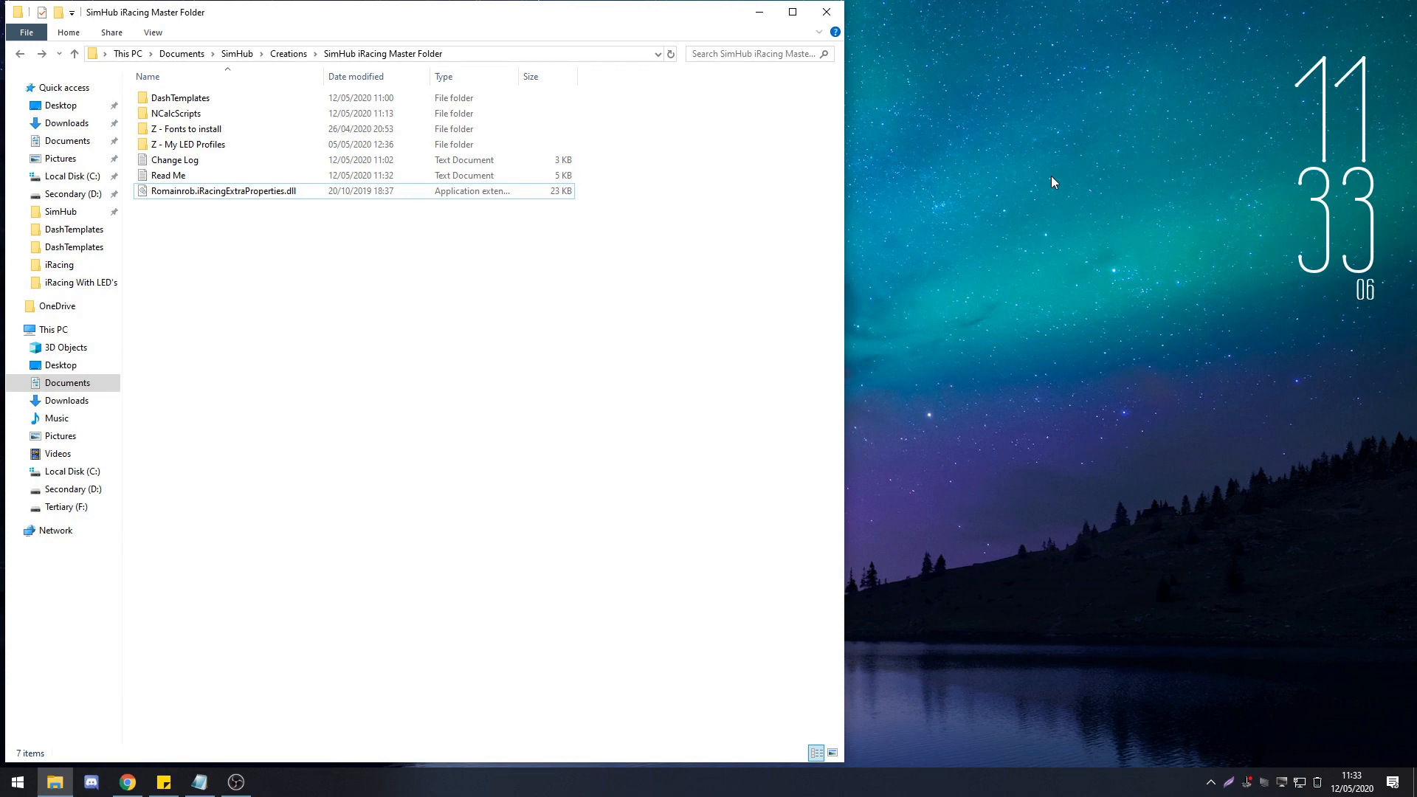
pyautogui.moveTo(865, 44)
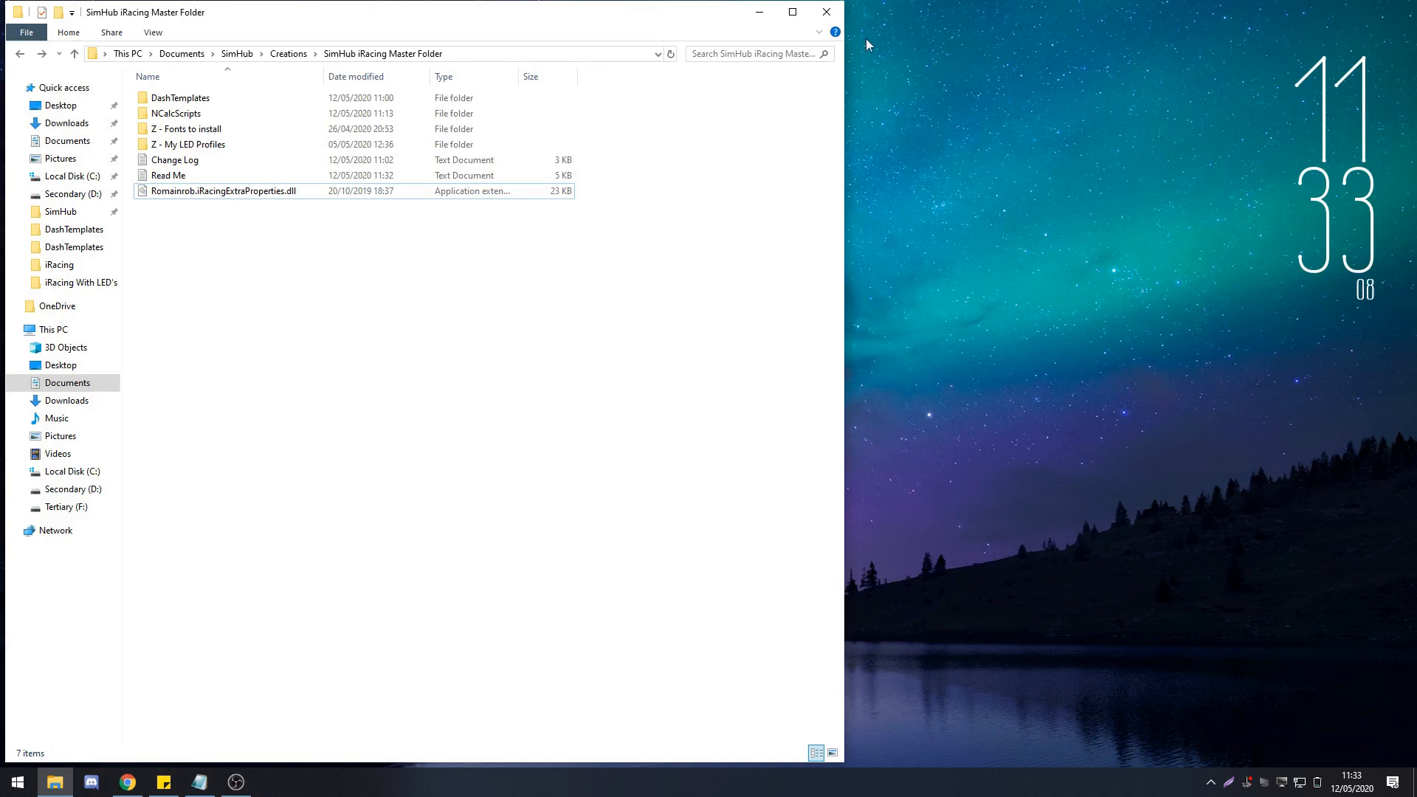
pyautogui.moveTo(190, 239)
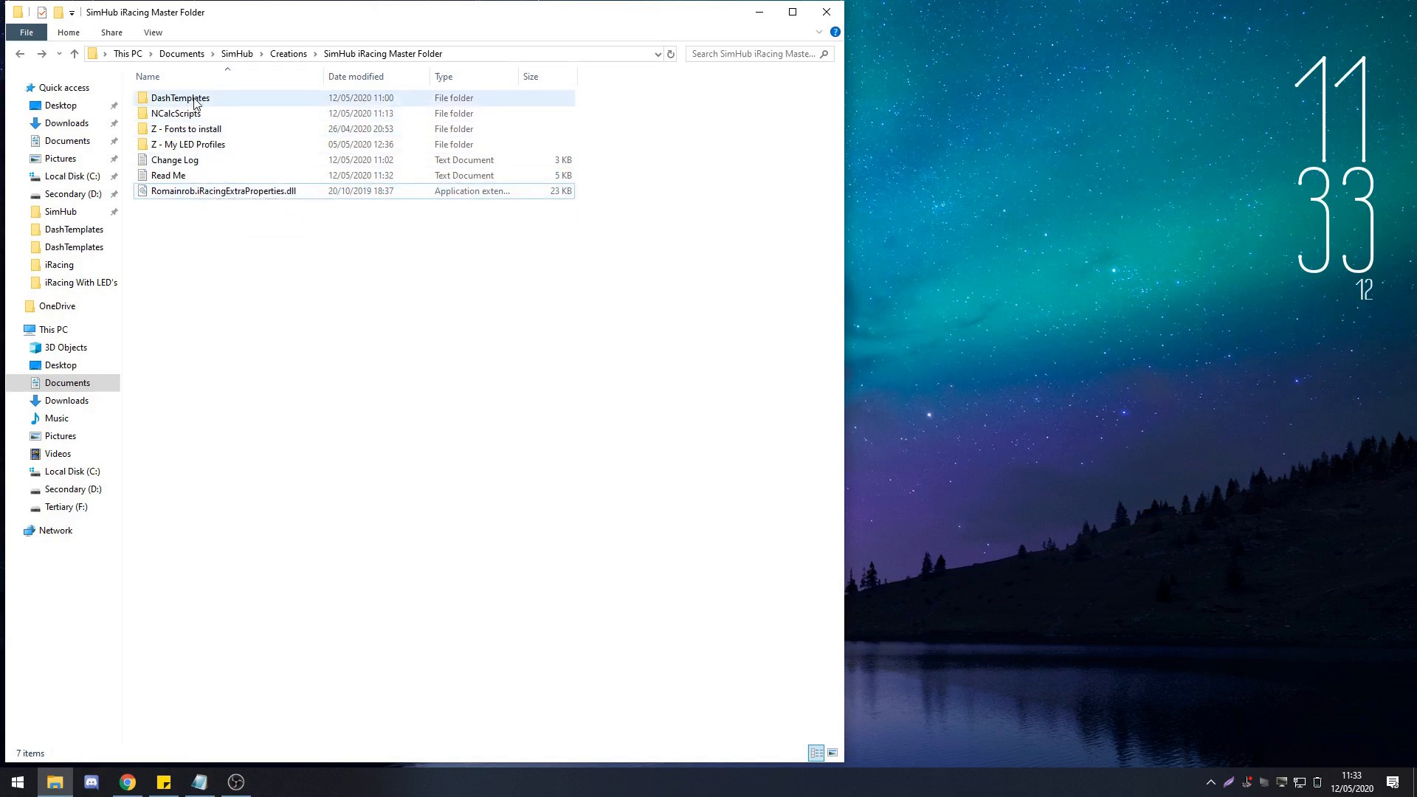
# Step: Select the DashTemplates folder in the SimHub iRacing Master Folder for copying
pyautogui.click(177, 113)
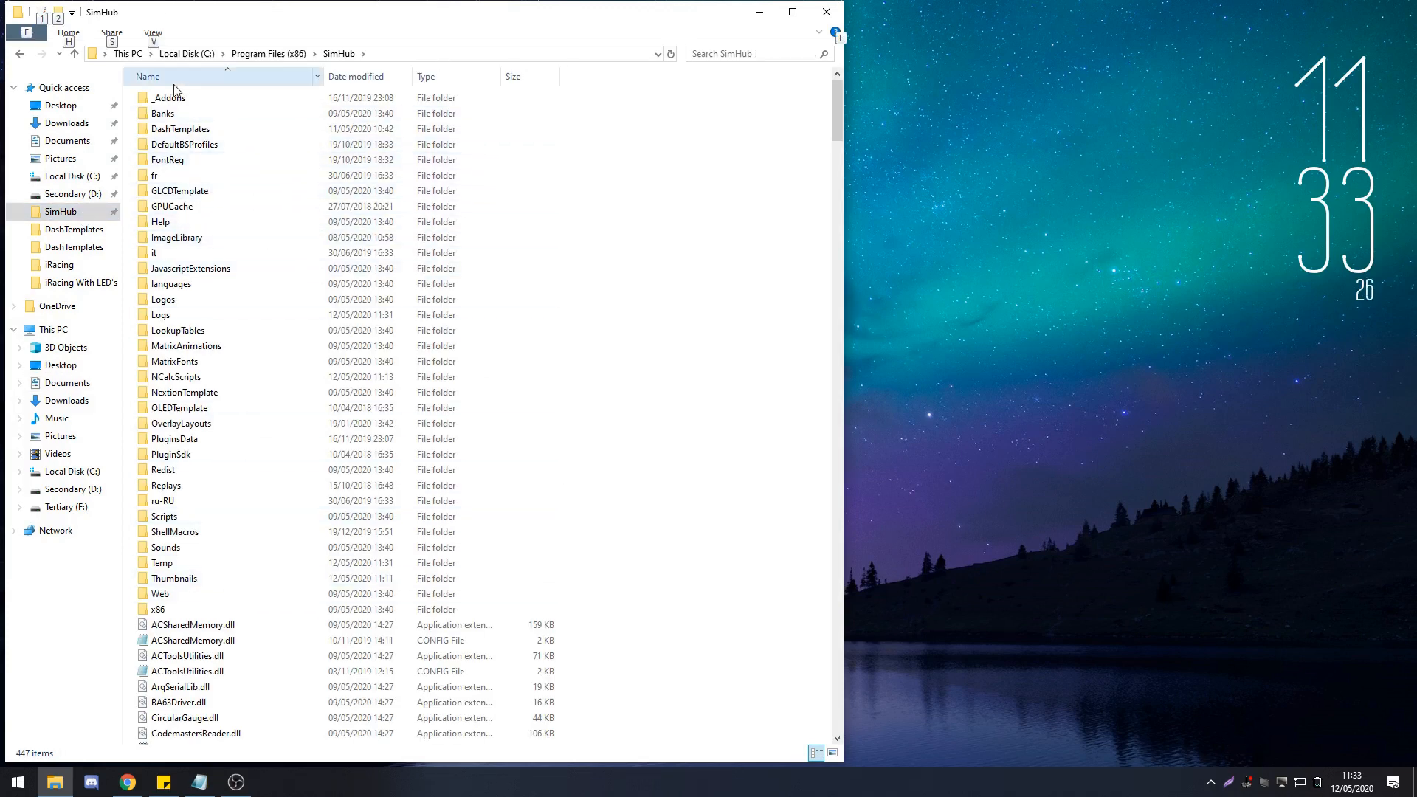
pyautogui.moveTo(179, 128)
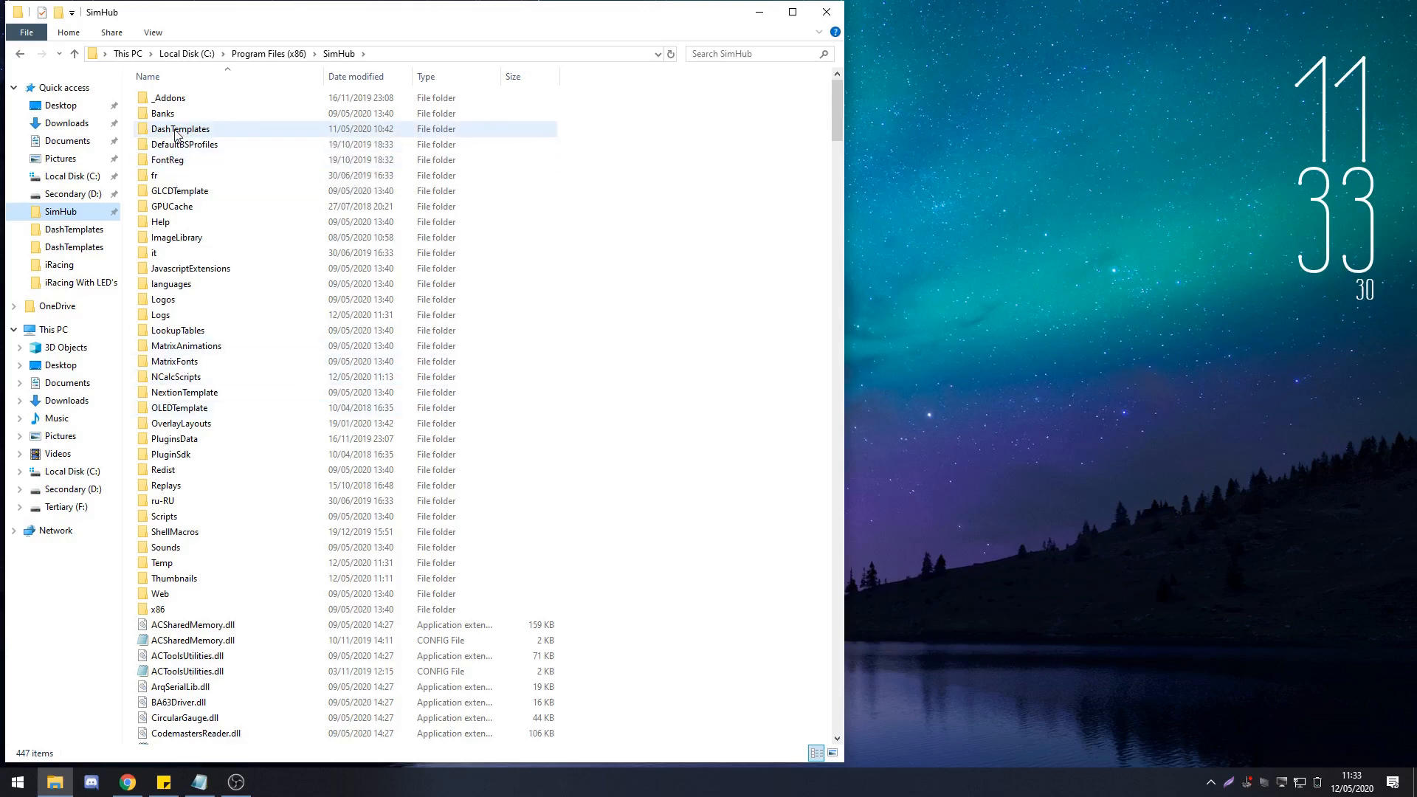
pyautogui.moveTo(719, 442)
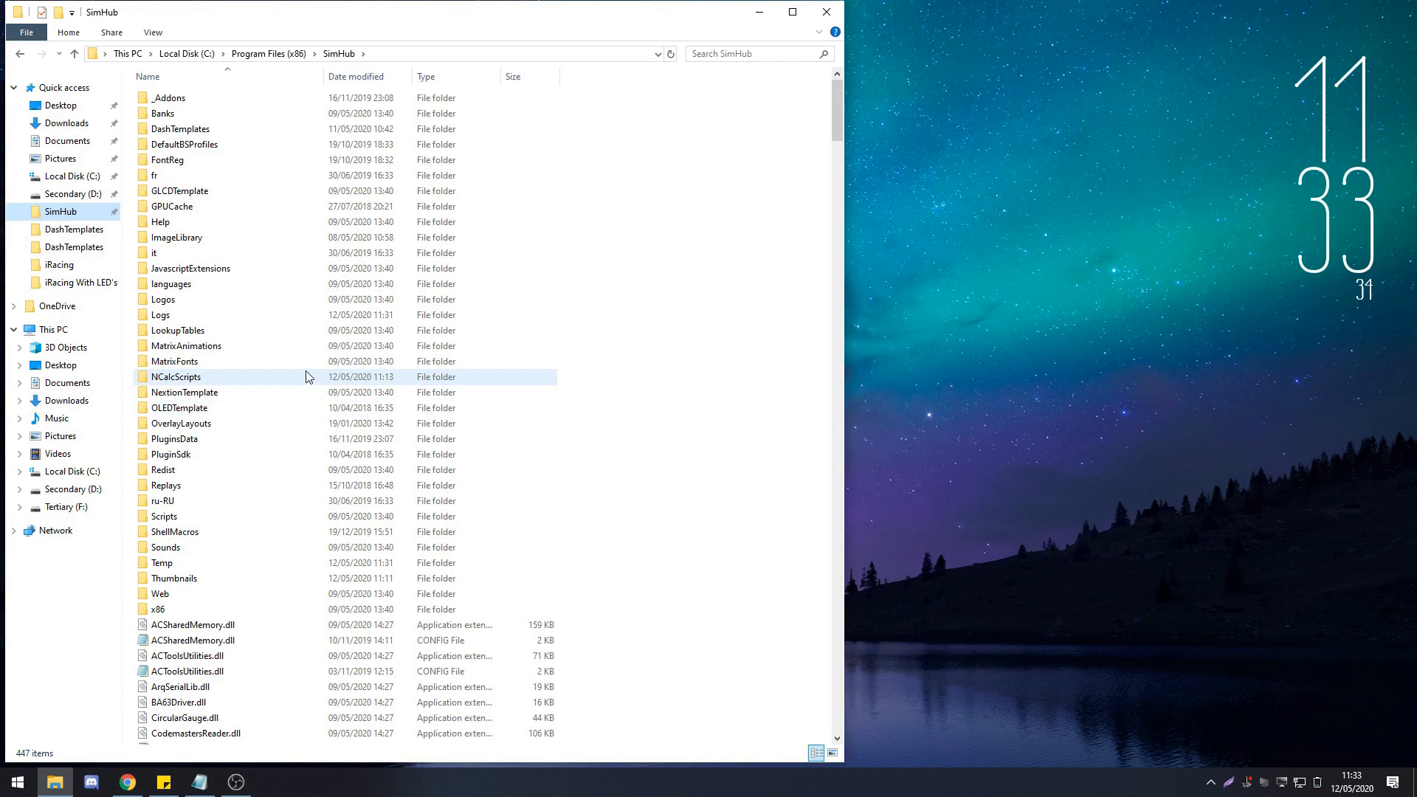
pyautogui.moveTo(306, 377)
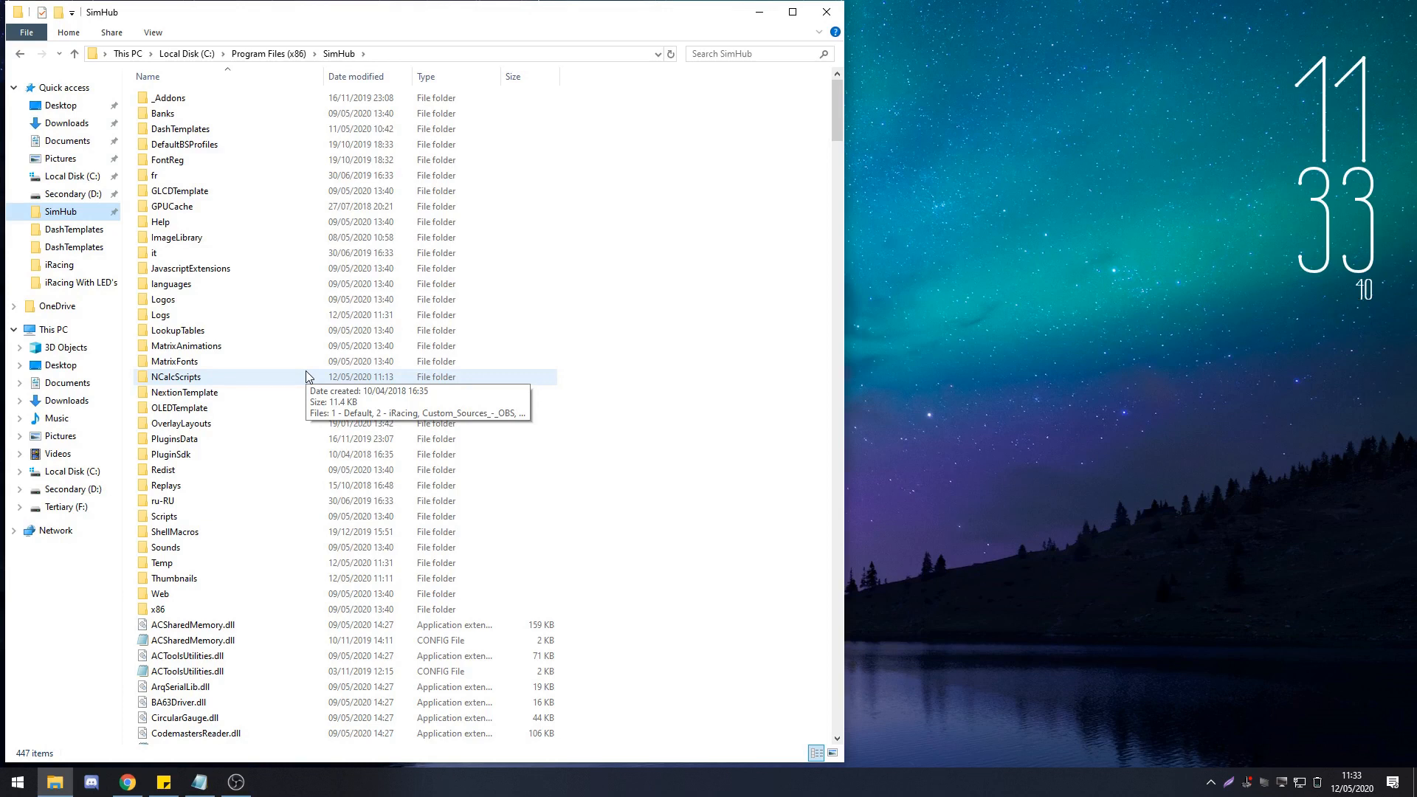
# Step: Confirm Romainrob.iRacingExtraProperties.dll is in the SimHub install folder
pyautogui.scroll(-3)
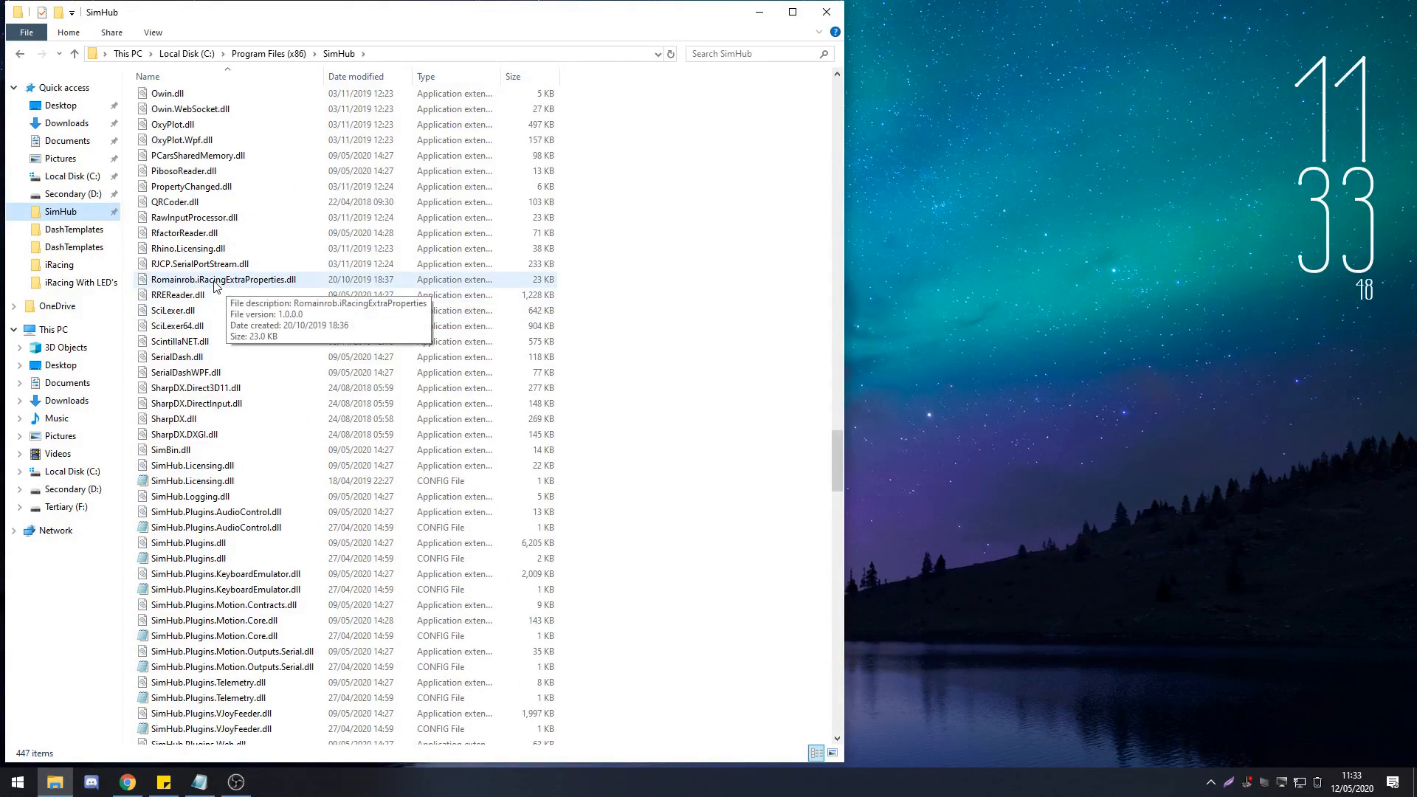
pyautogui.click(15, 782)
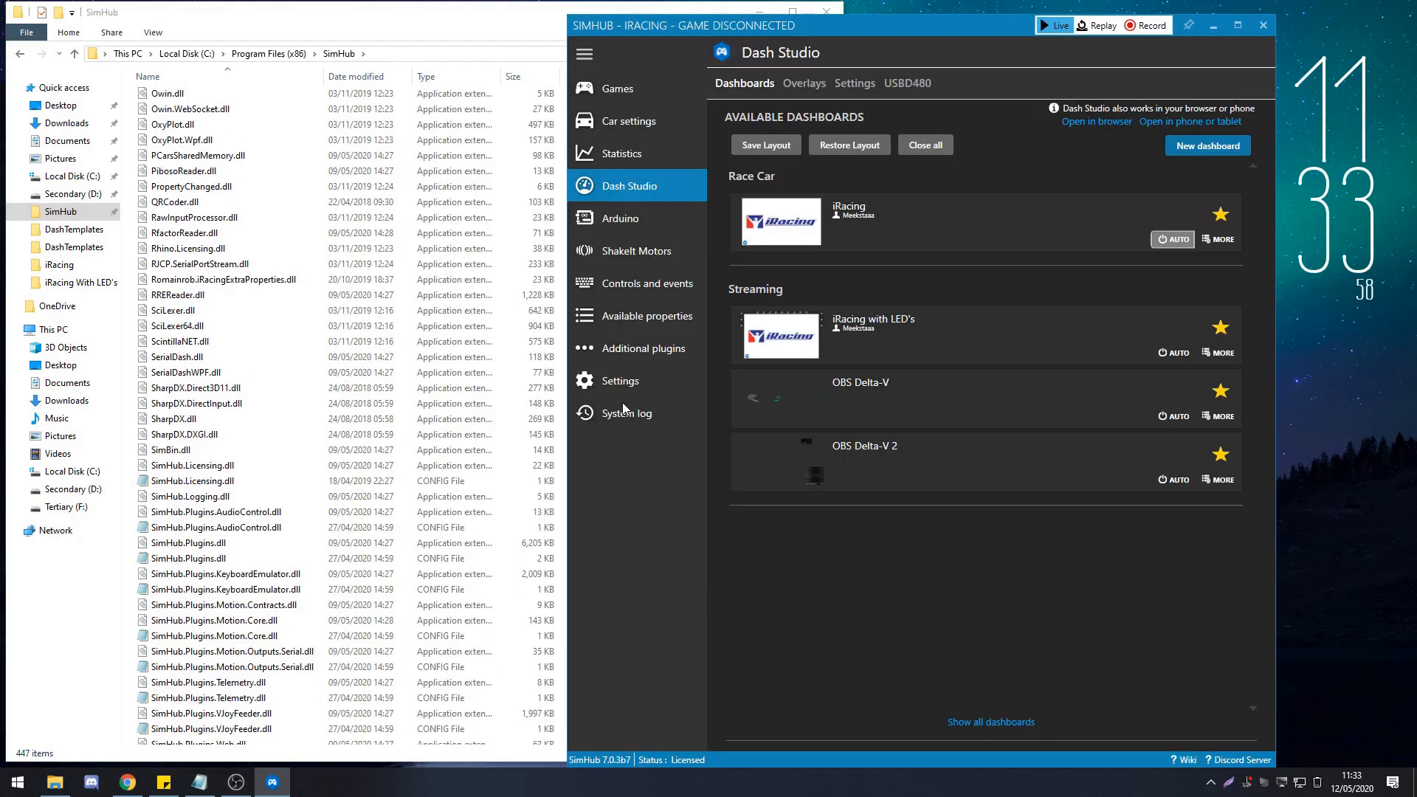
pyautogui.moveTo(620, 381)
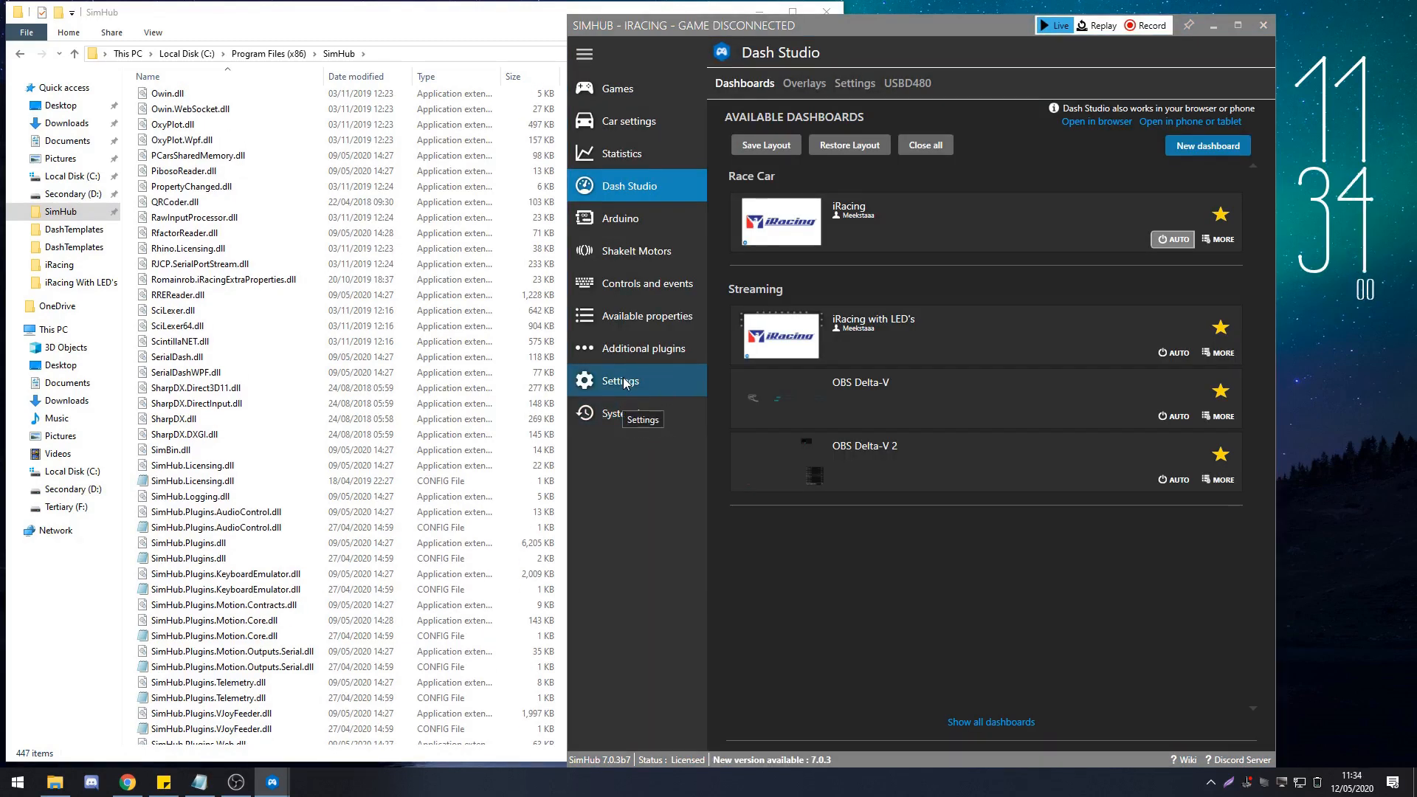
# Step: Confirm iRacing Extra Properties is enabled under Settings > Plugins, then go to Controls and events
pyautogui.click(620, 381)
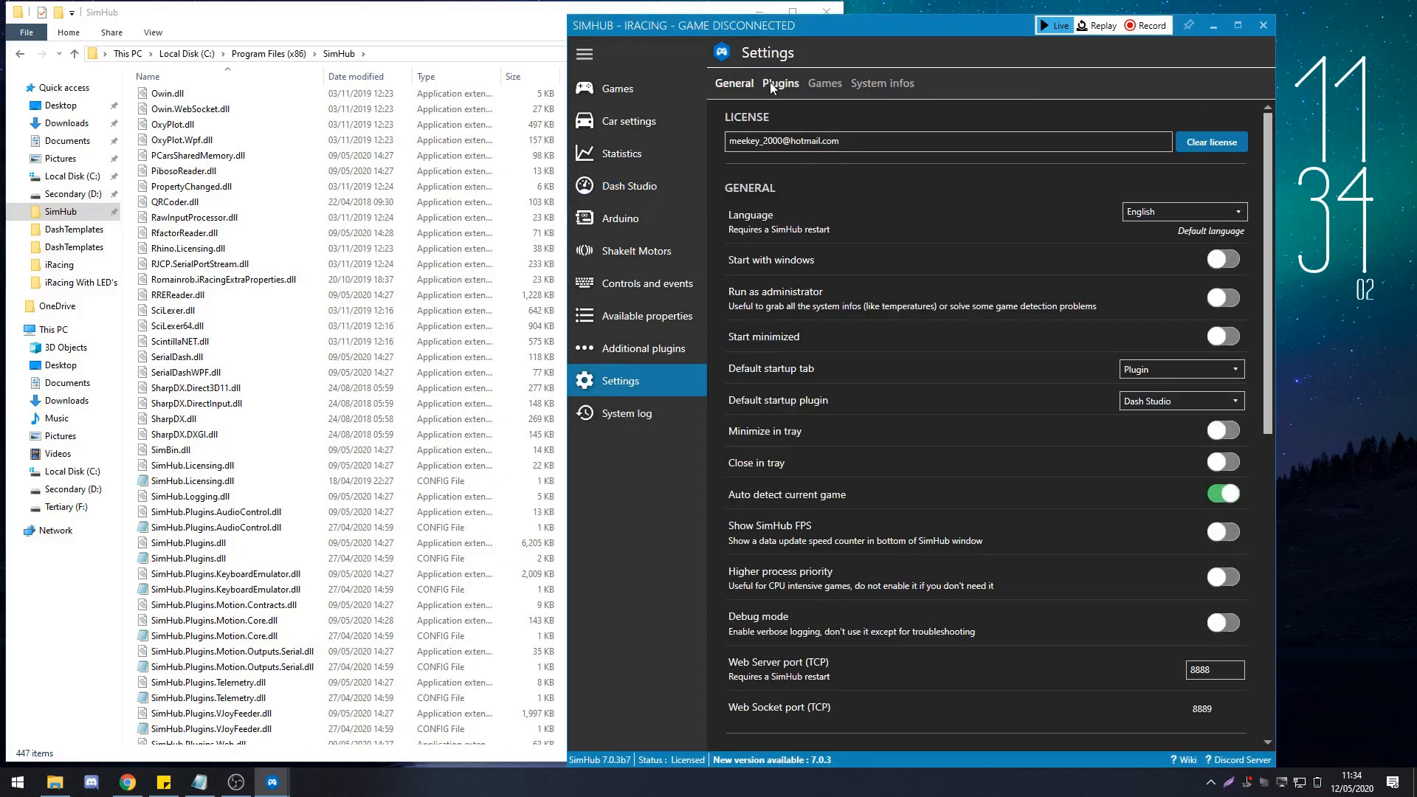
pyautogui.click(781, 84)
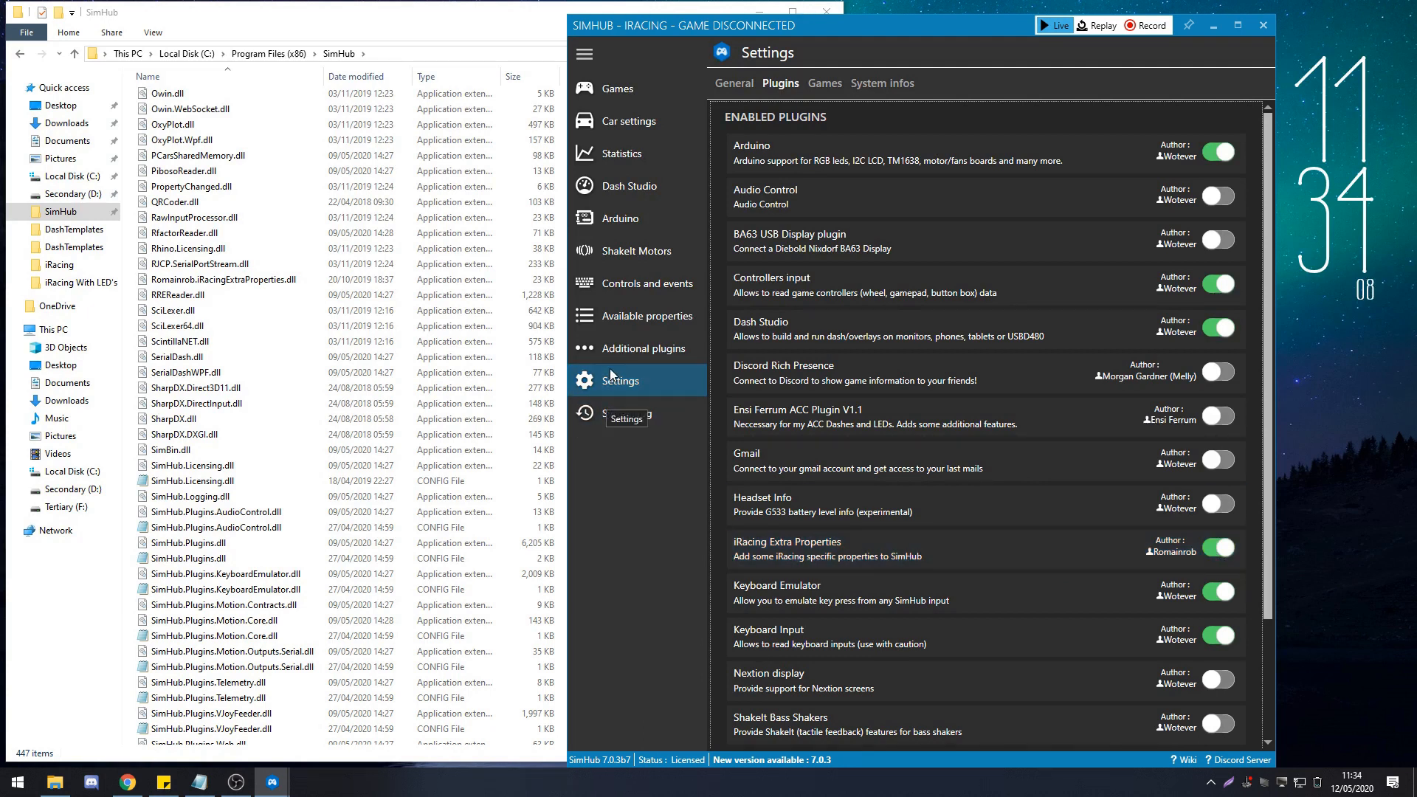
pyautogui.moveTo(623, 283)
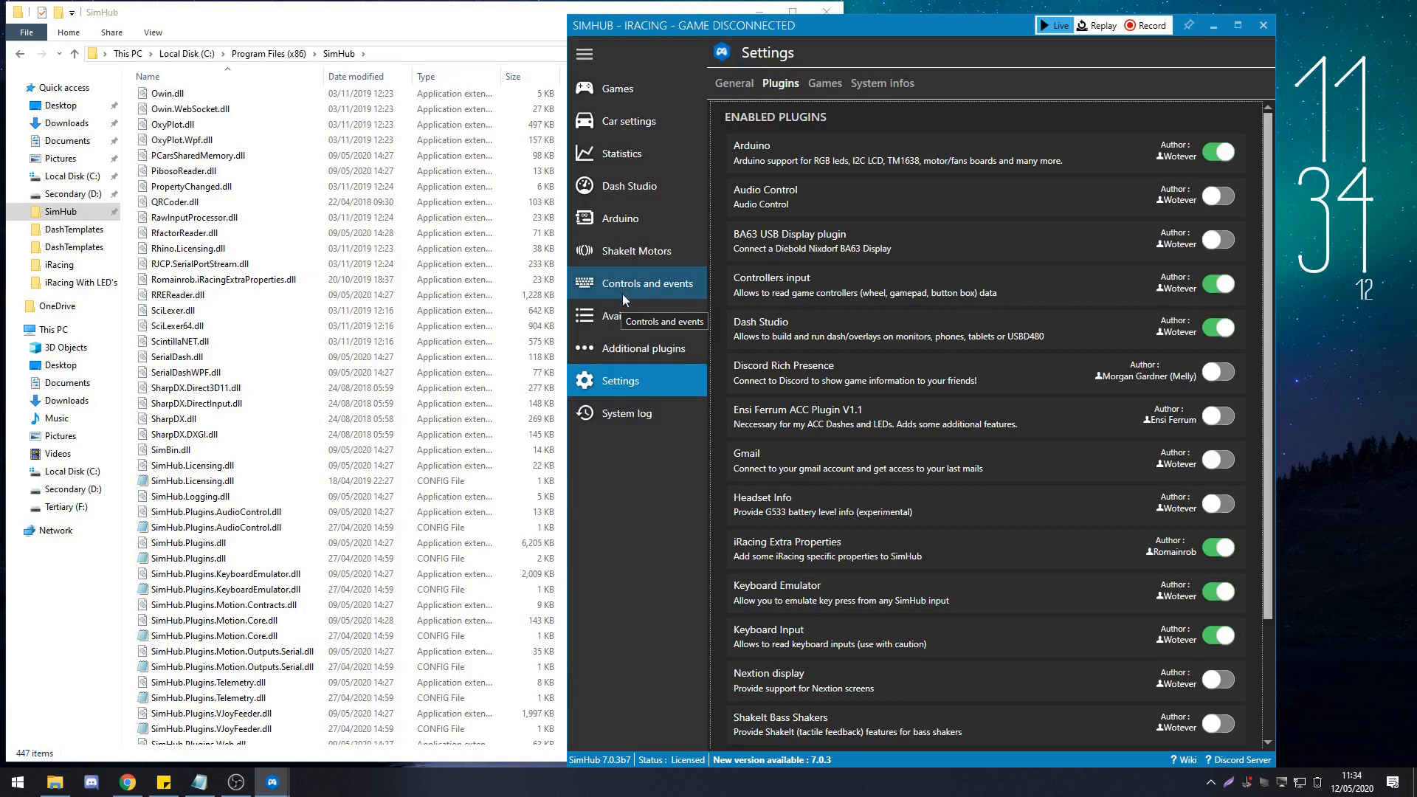
pyautogui.click(636, 283)
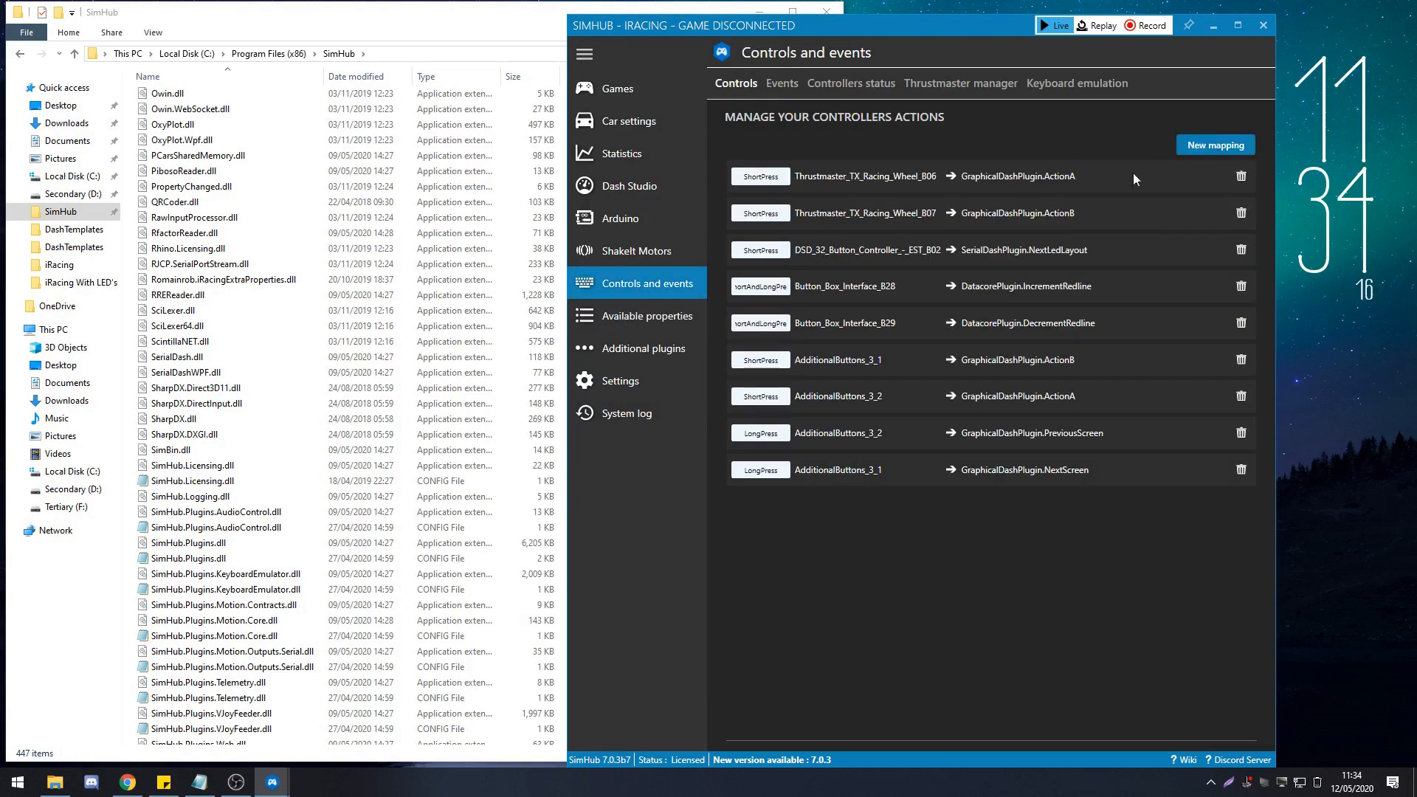
# Step: Open the Mapping Picker with a new controller mapping on the Controls tab
pyautogui.click(1215, 144)
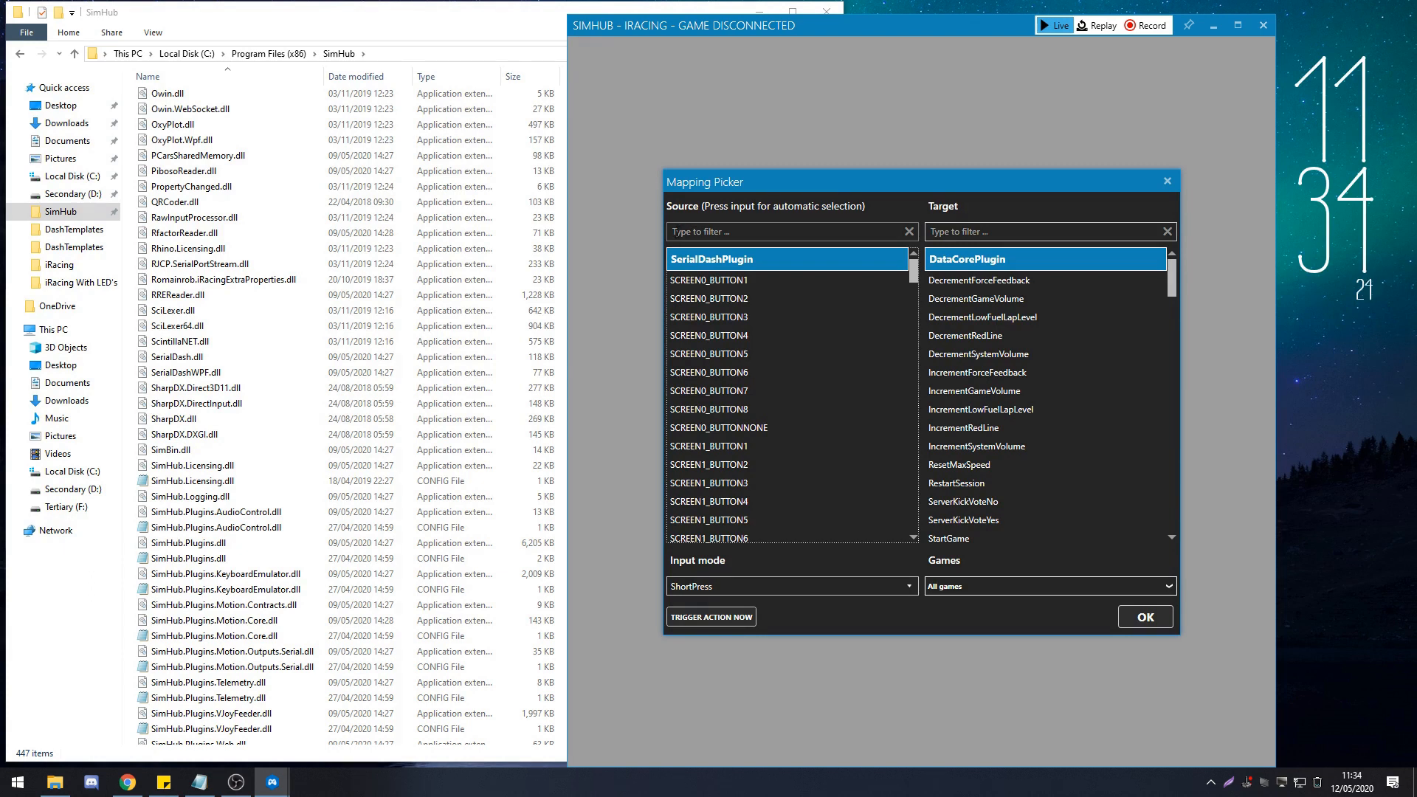
# Step: Map LeftAlt to GraphicalDashPlugin ActionA with ShortPress input mode
pyautogui.click(787, 231)
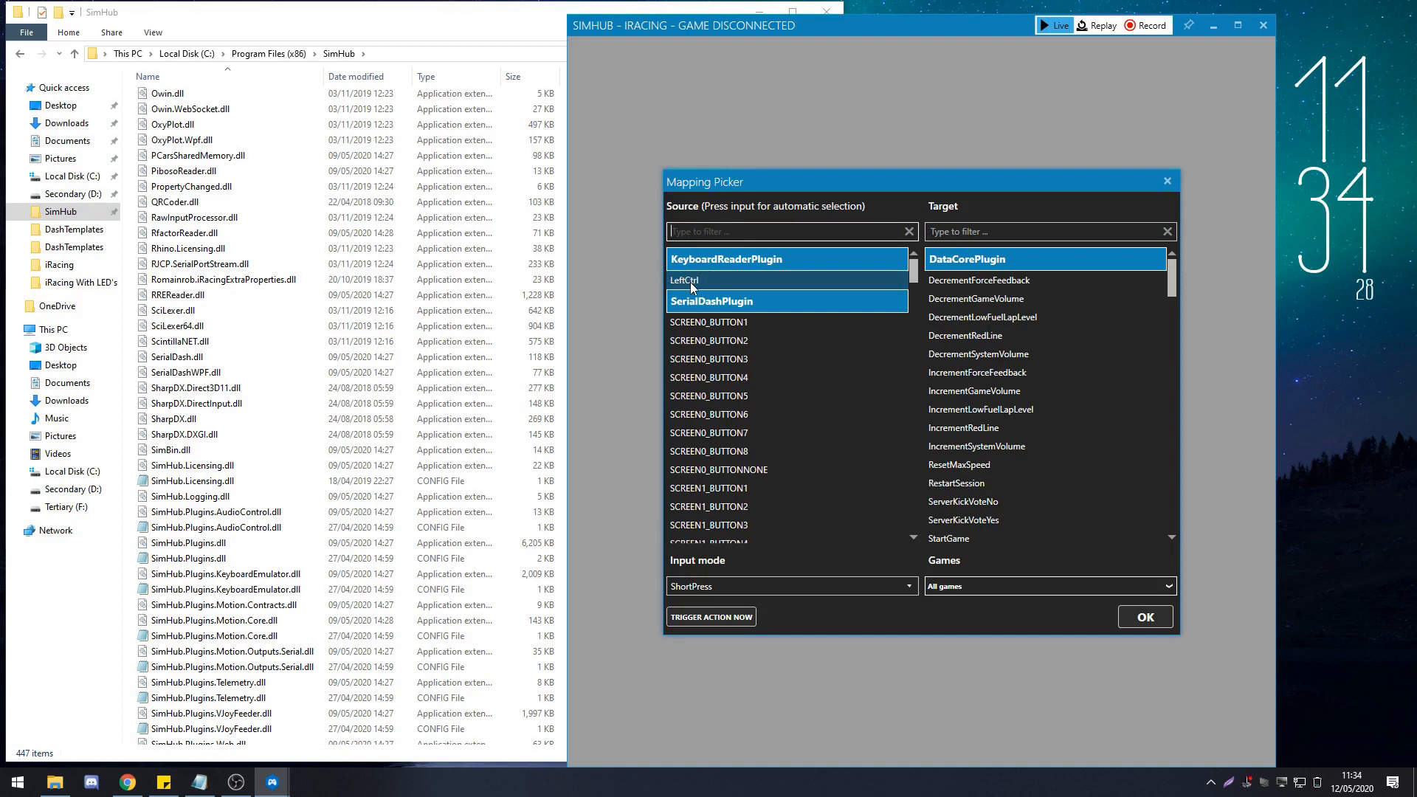
pyautogui.moveTo(813, 282)
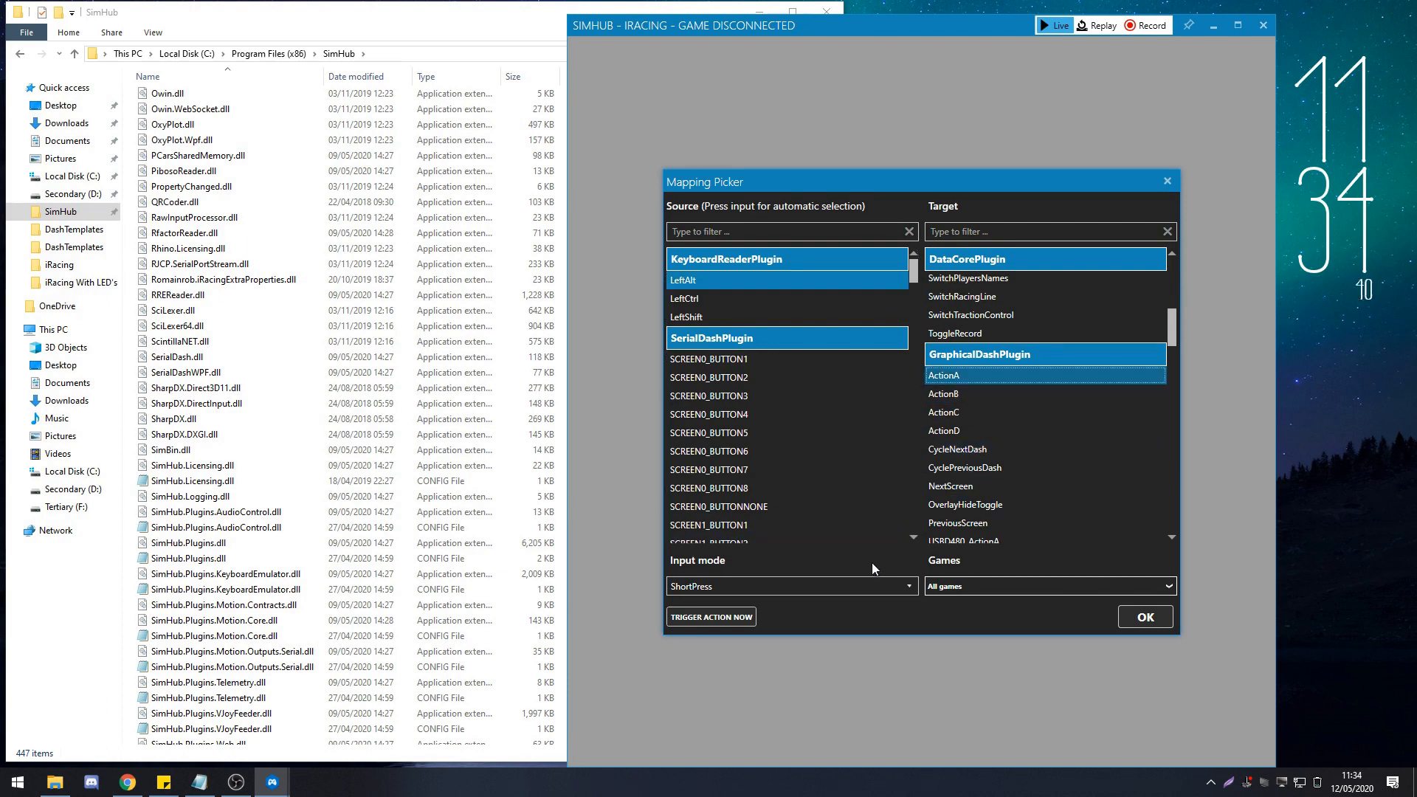
pyautogui.moveTo(1067, 587)
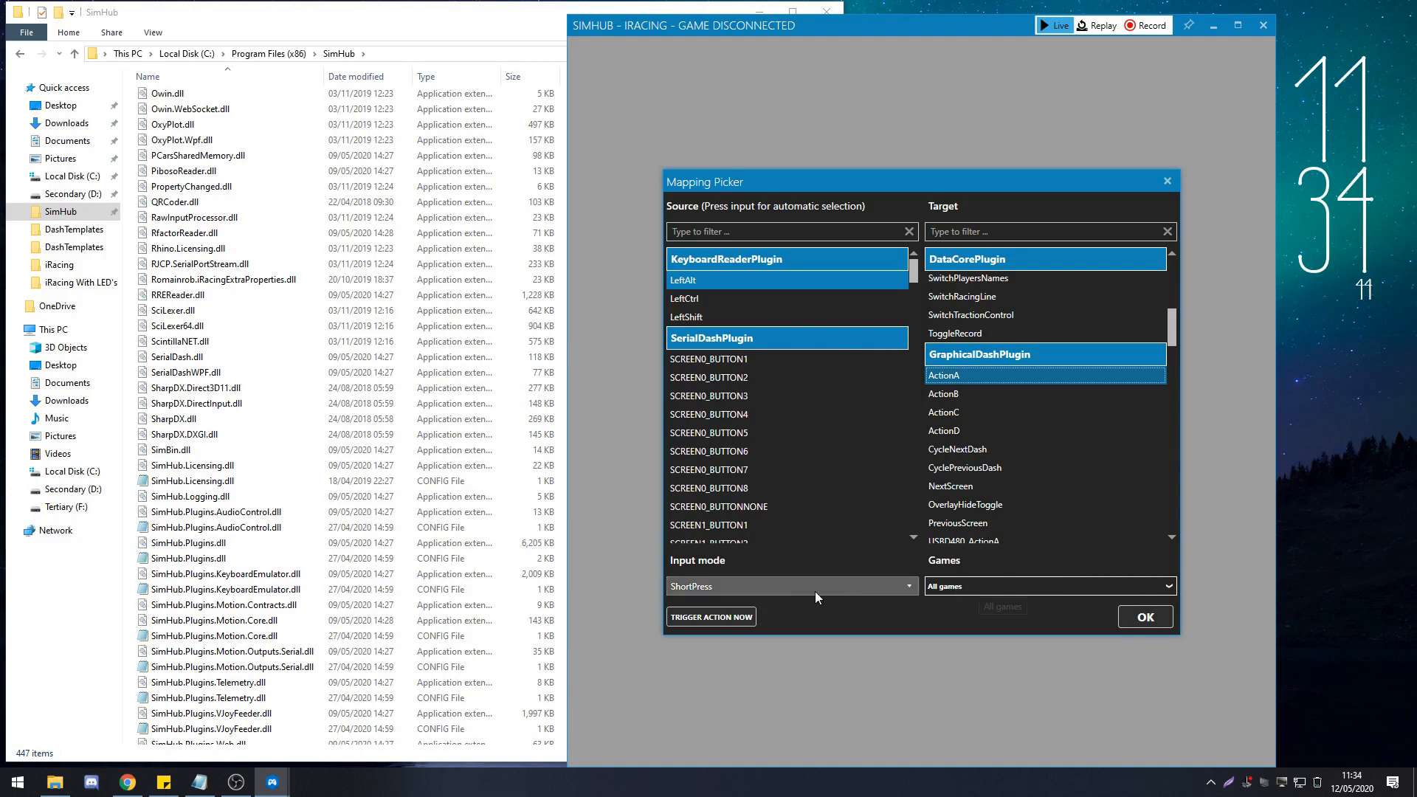
pyautogui.moveTo(692, 586)
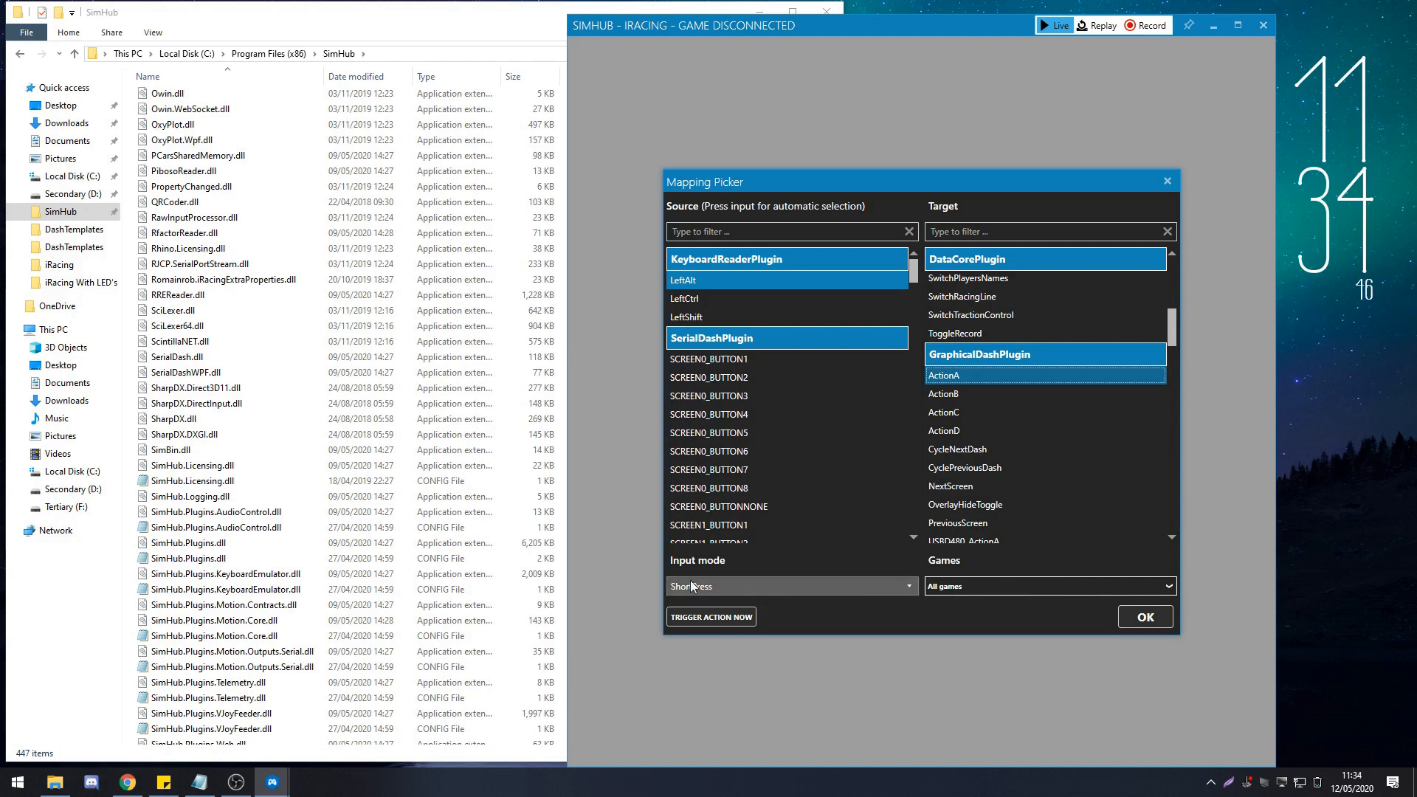
pyautogui.click(790, 585)
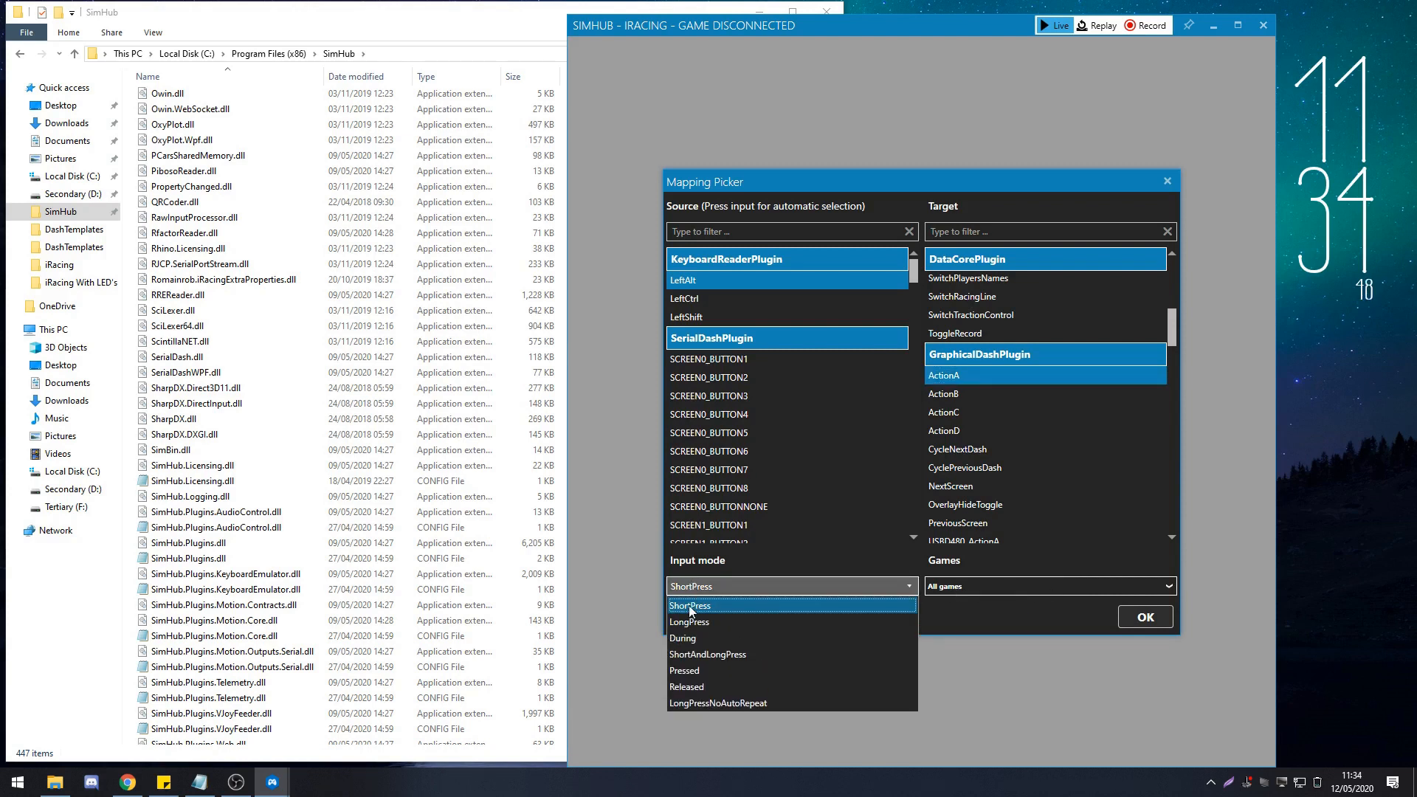
pyautogui.click(689, 604)
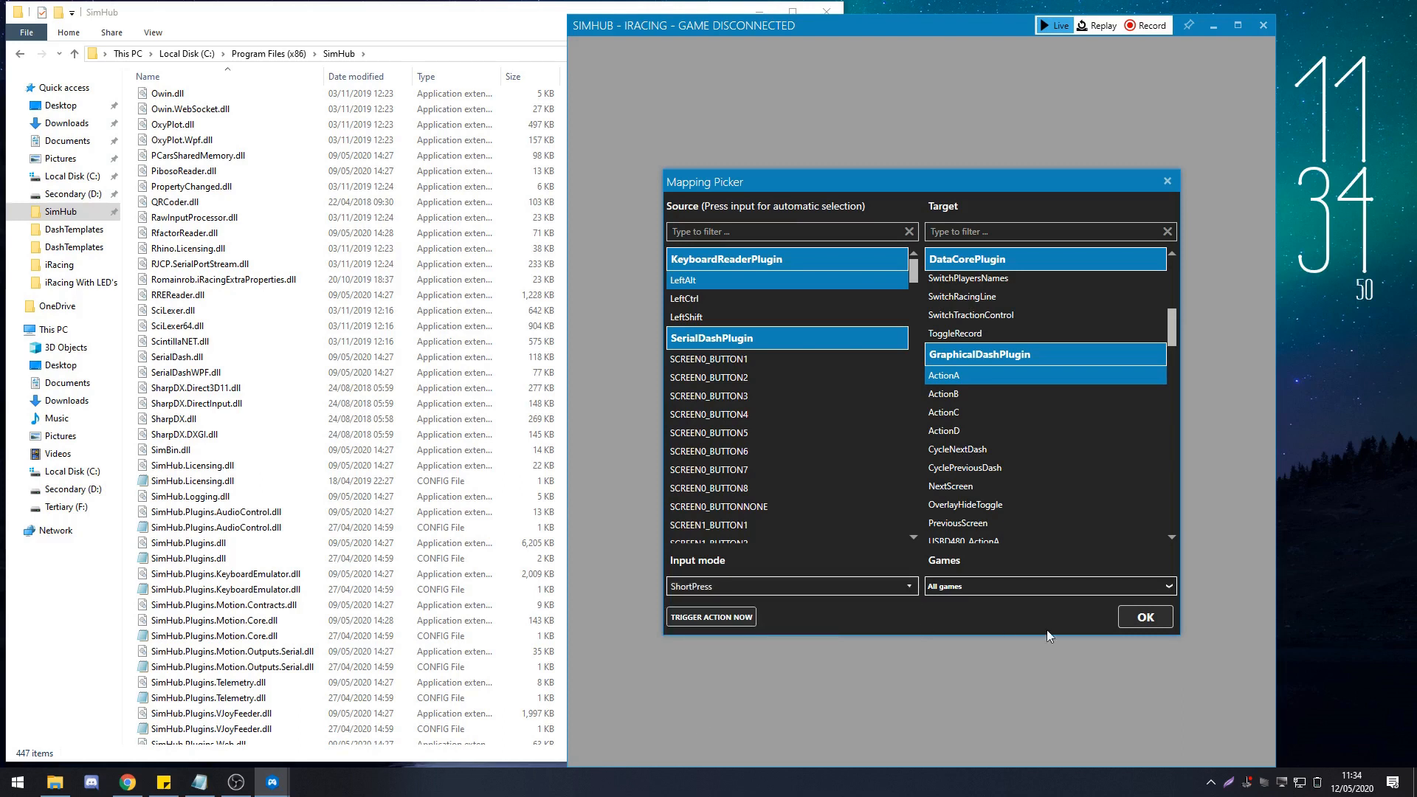